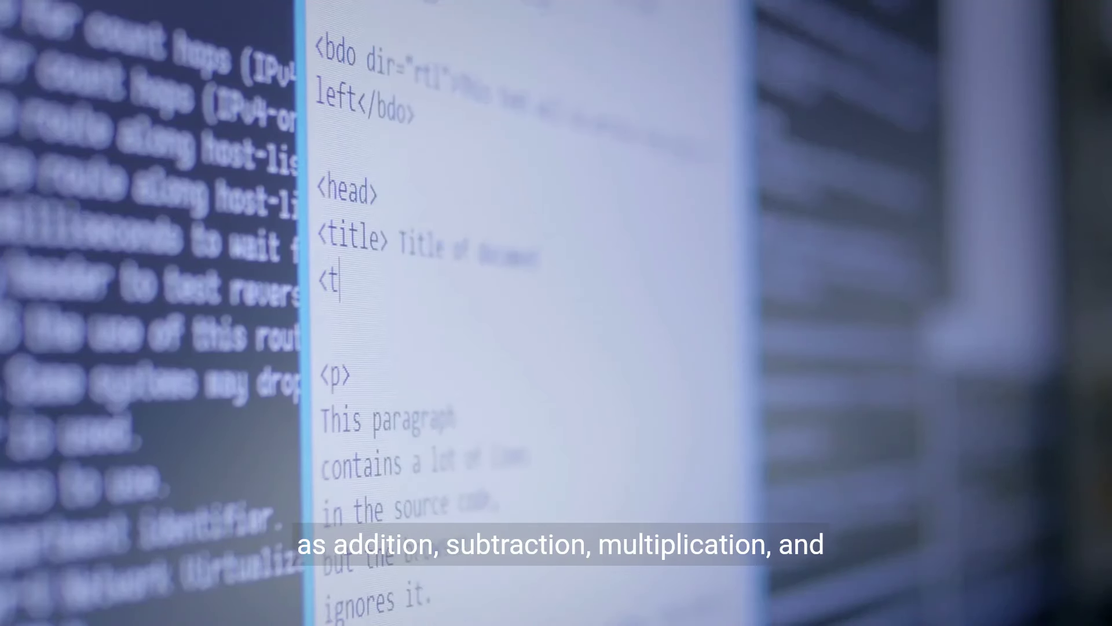
type("itle>")
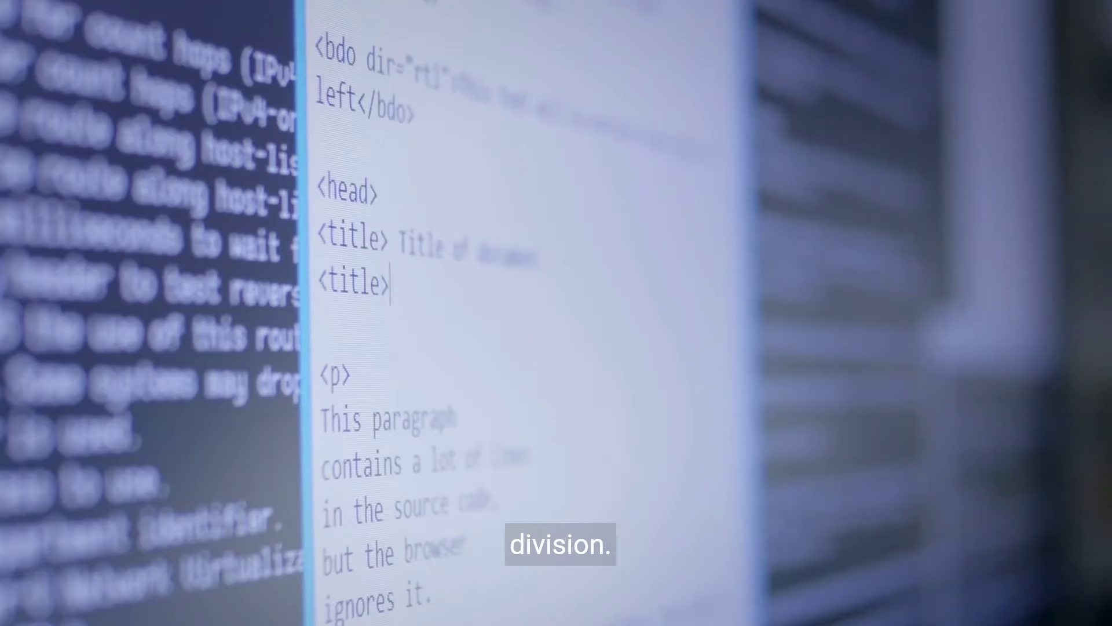